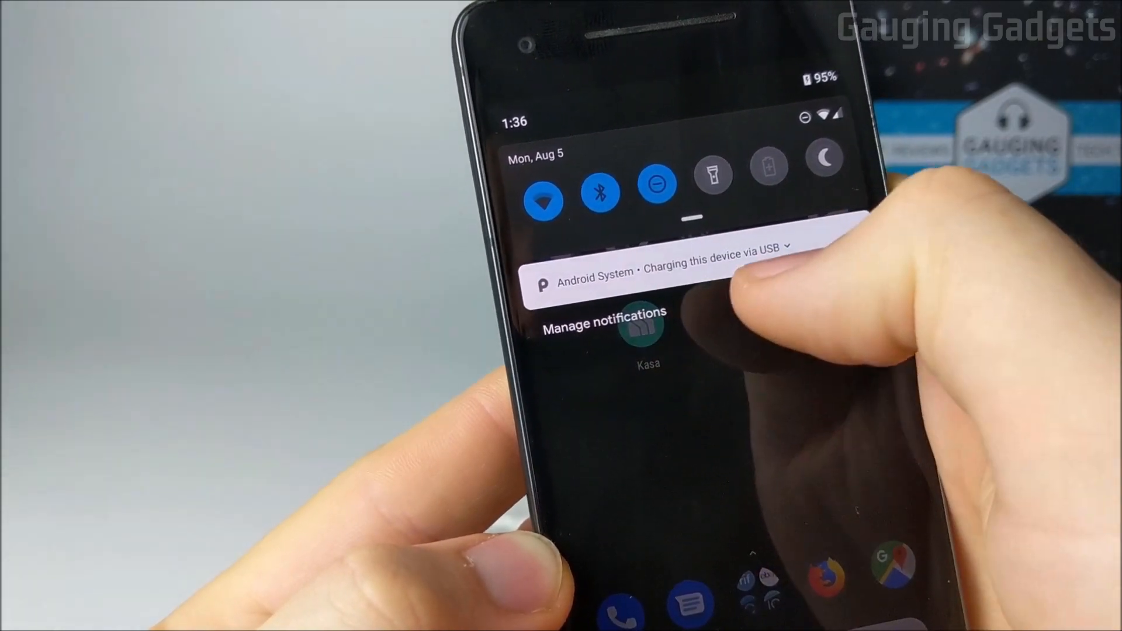
Step: Switch the phone's USB connection from charging to File transfer via the USB notification
left_click(666, 277)
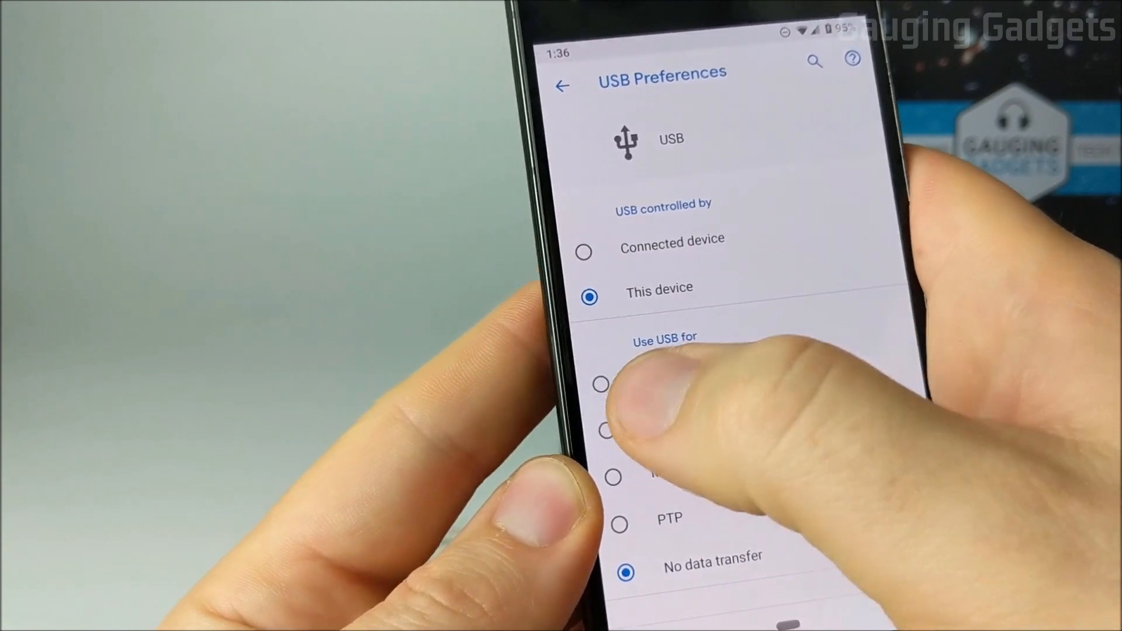
left_click(599, 383)
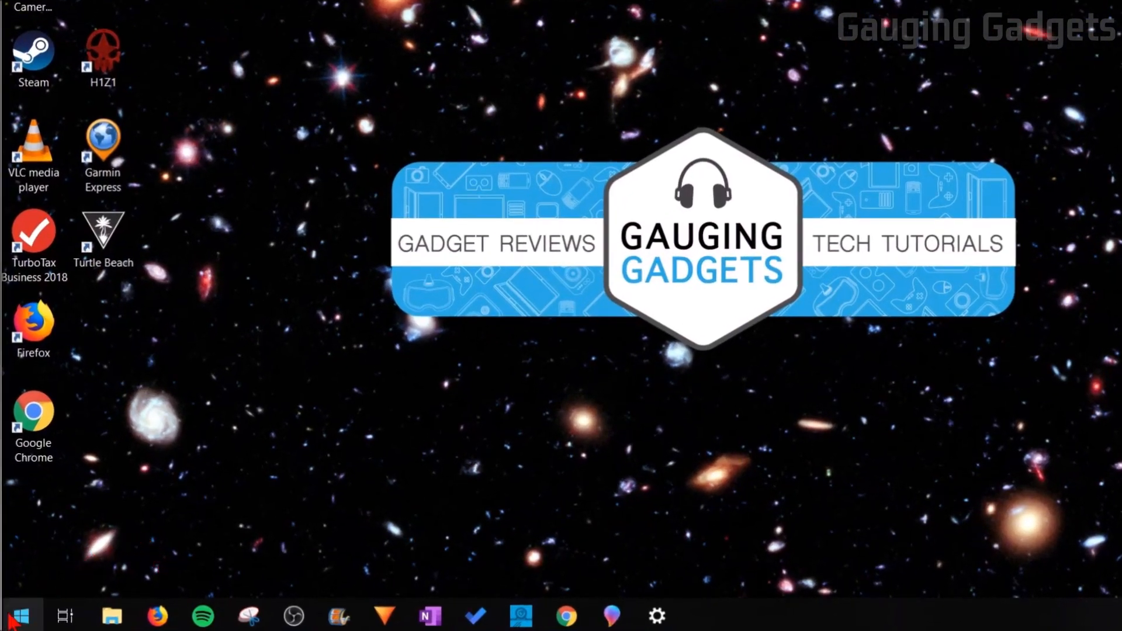
Step: Search the Start menu for 'file explorer'
left_click(17, 615)
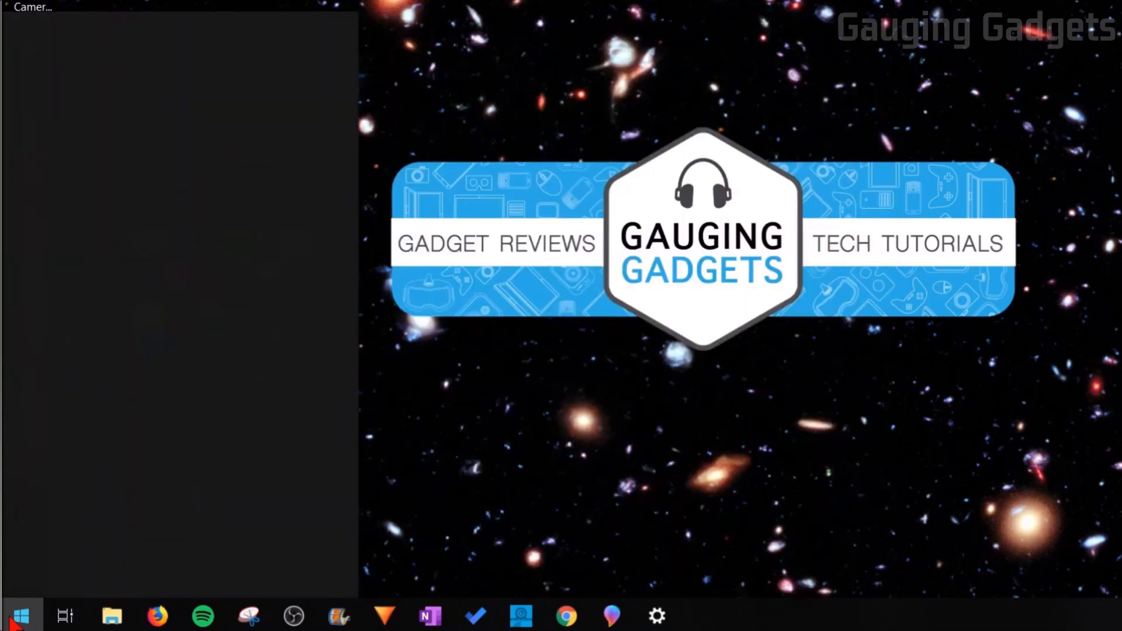
type("file explorer")
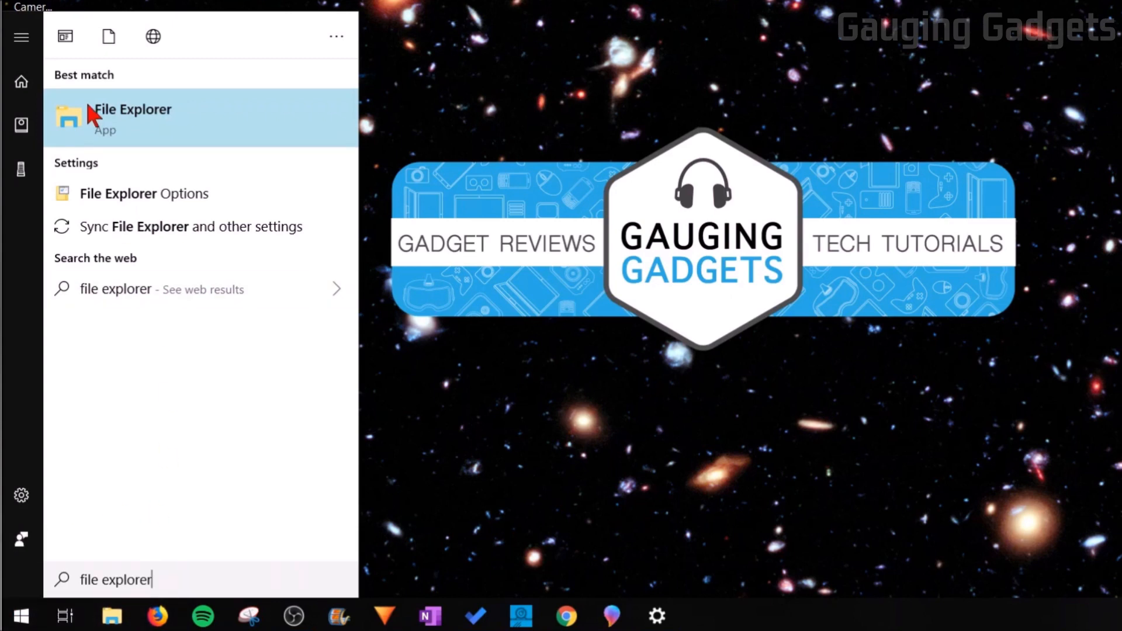
mouse_move(159, 138)
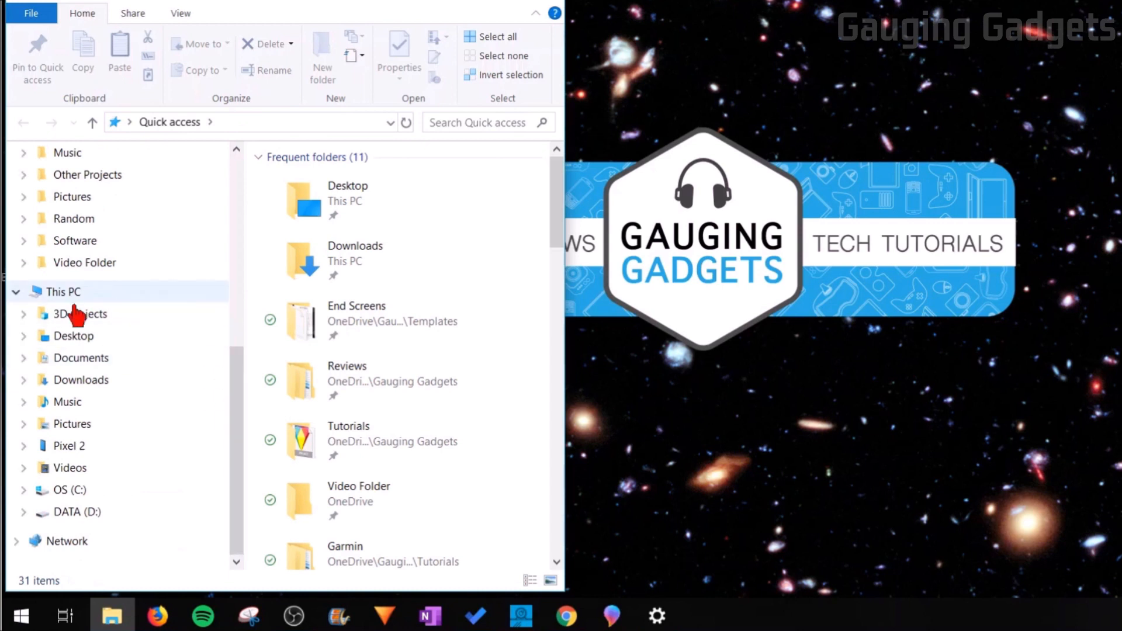
mouse_move(69, 446)
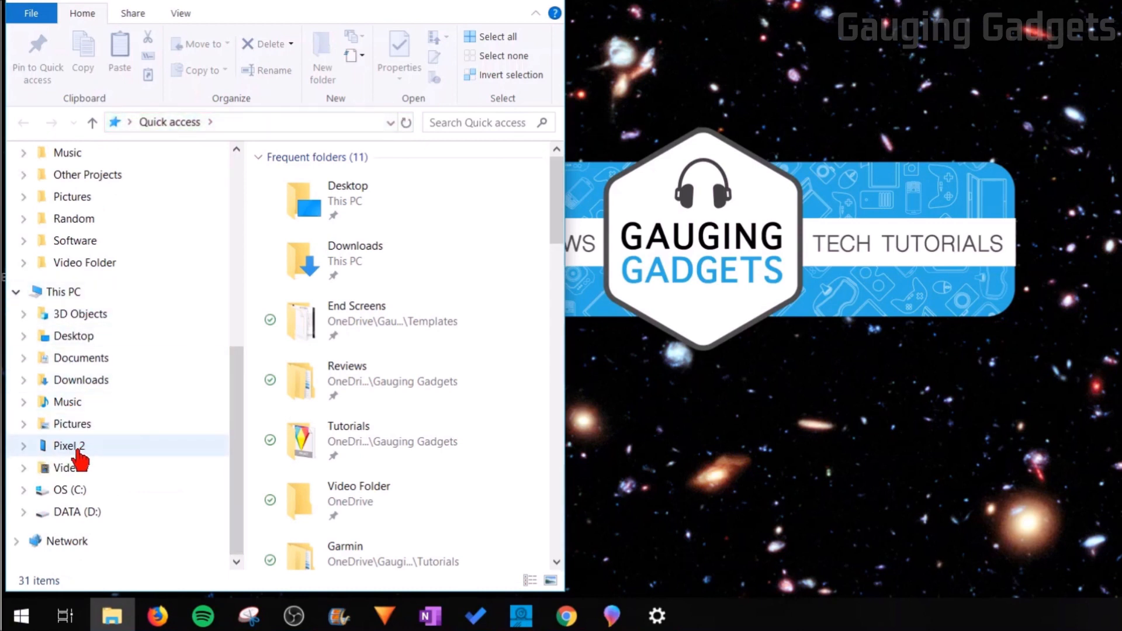
mouse_move(70, 459)
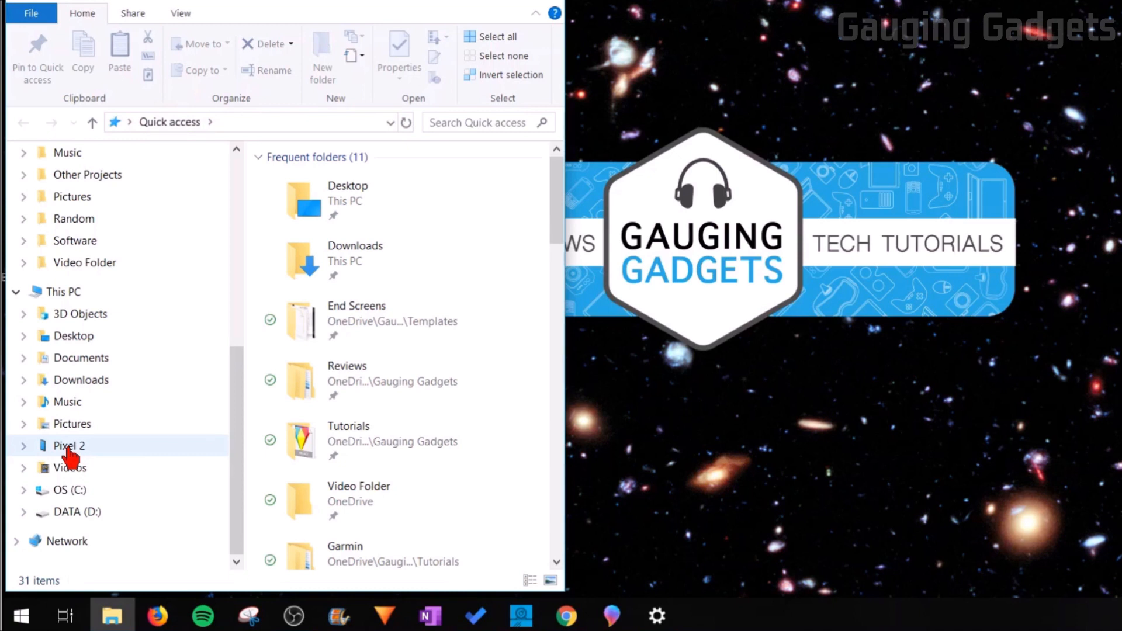
Step: Select Pixel 2 under This PC to show its internal shared storage
left_click(69, 446)
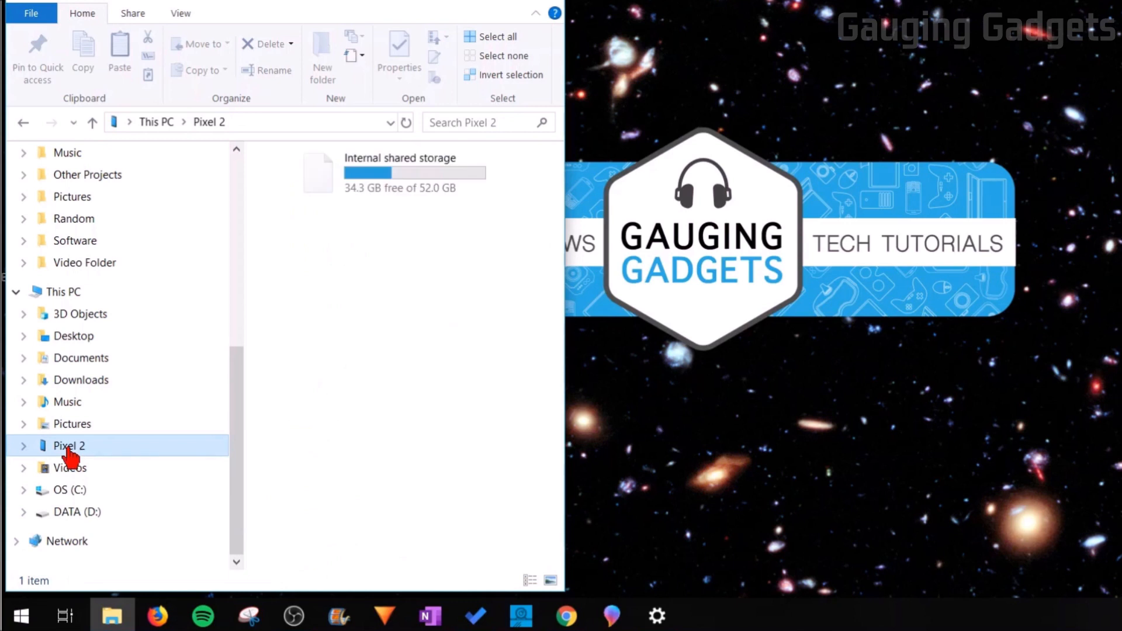
mouse_move(358, 183)
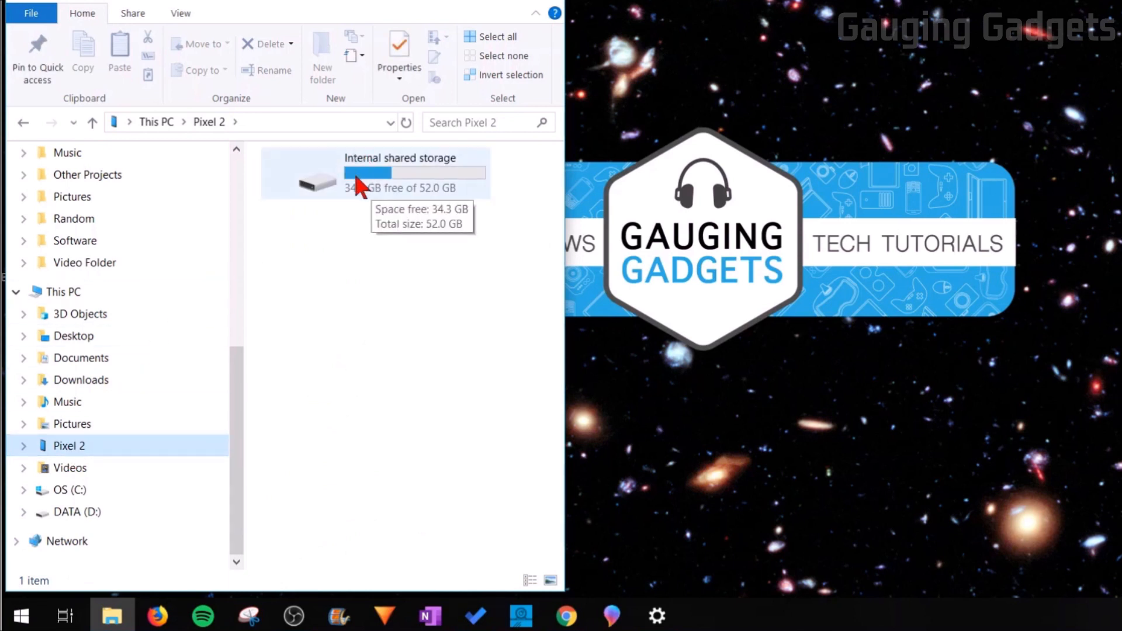
Step: Browse Internal shared storage to DCIM's Camera folder and select photo IMG_20190531_144437
double_click(358, 179)
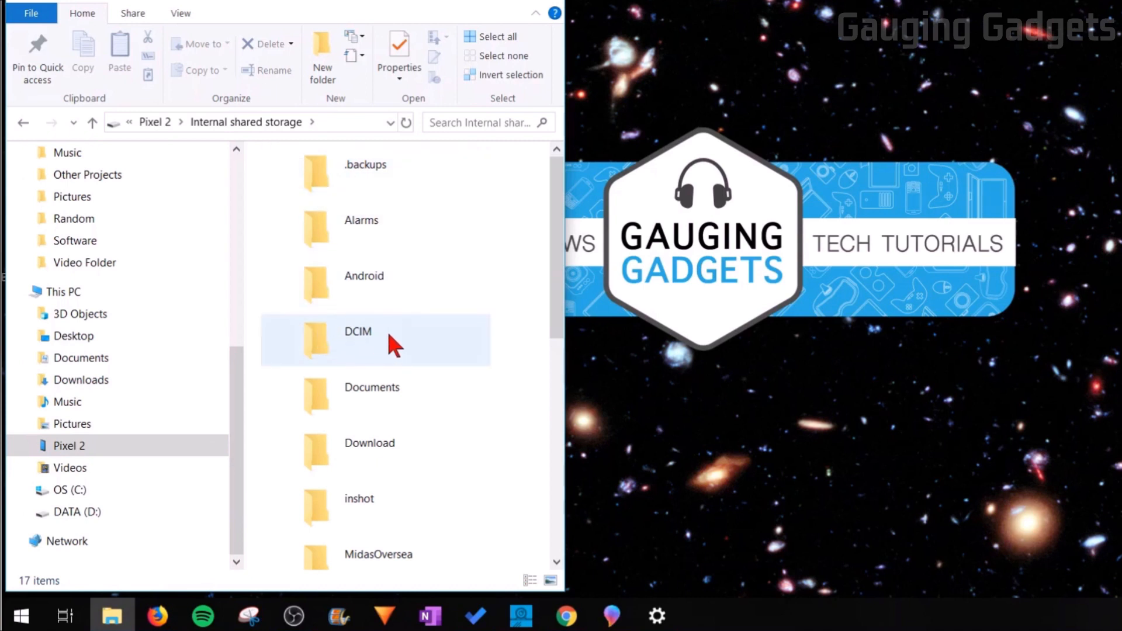
double_click(358, 341)
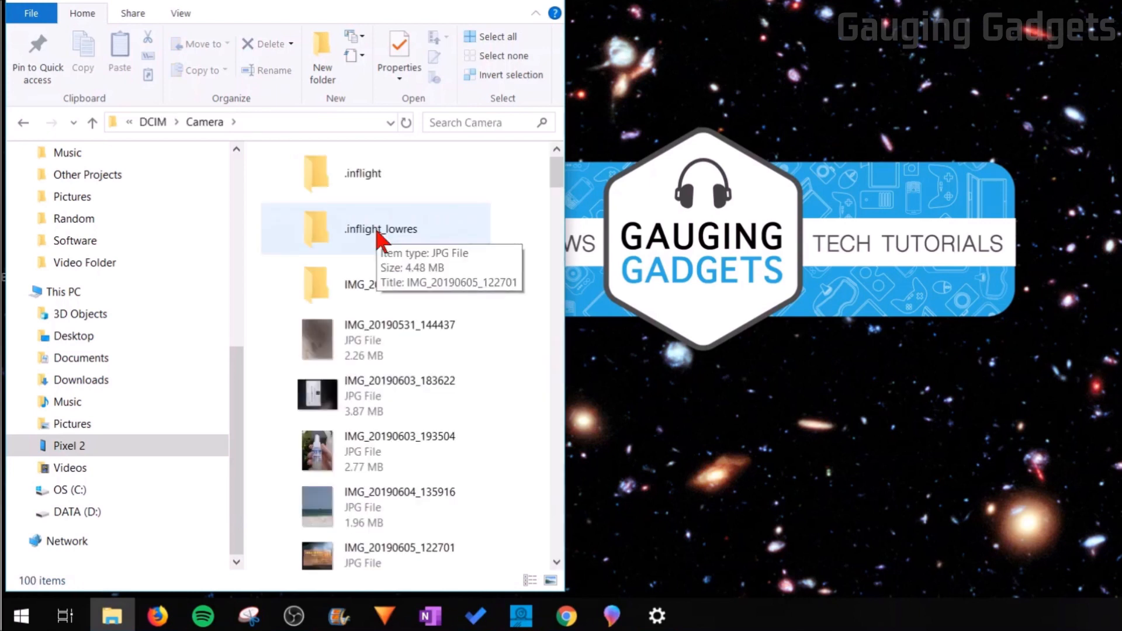
mouse_move(424, 356)
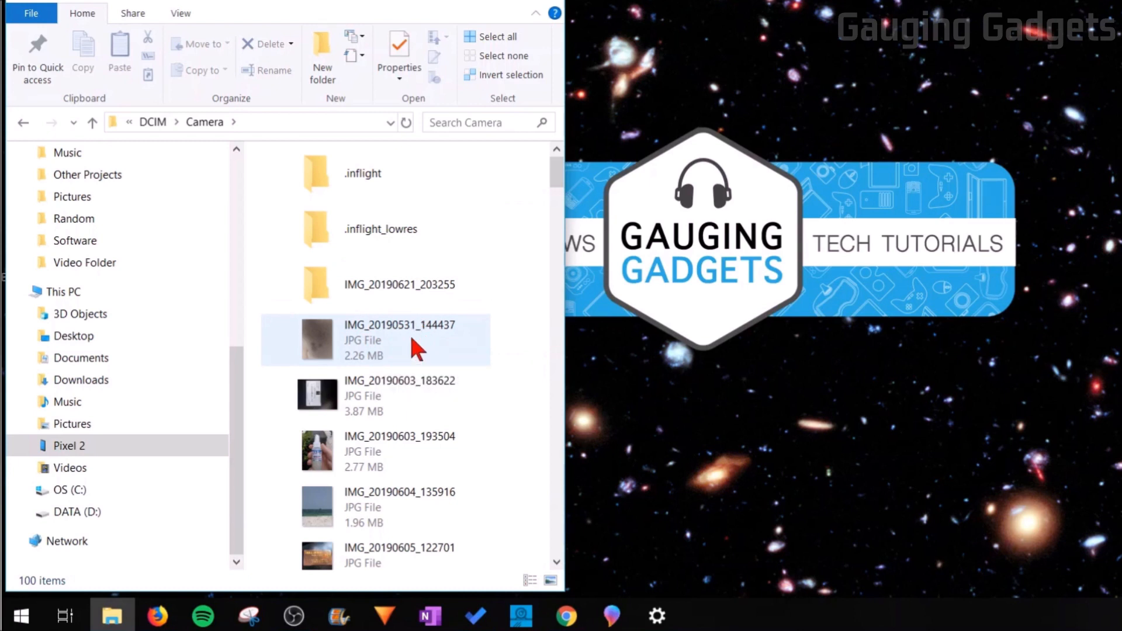
left_click(399, 340)
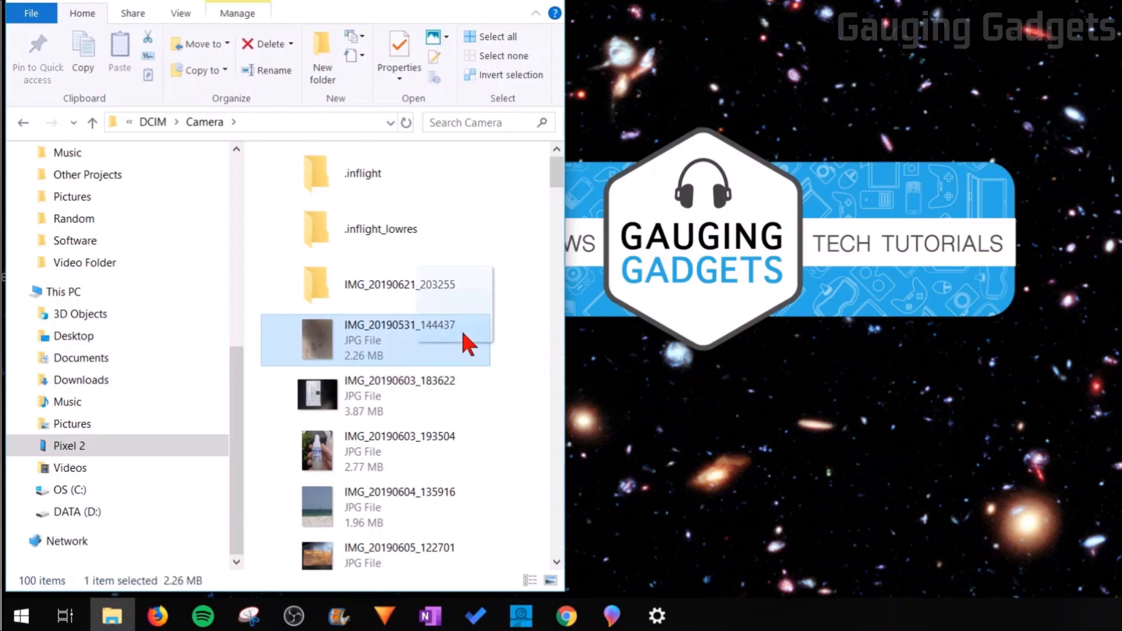